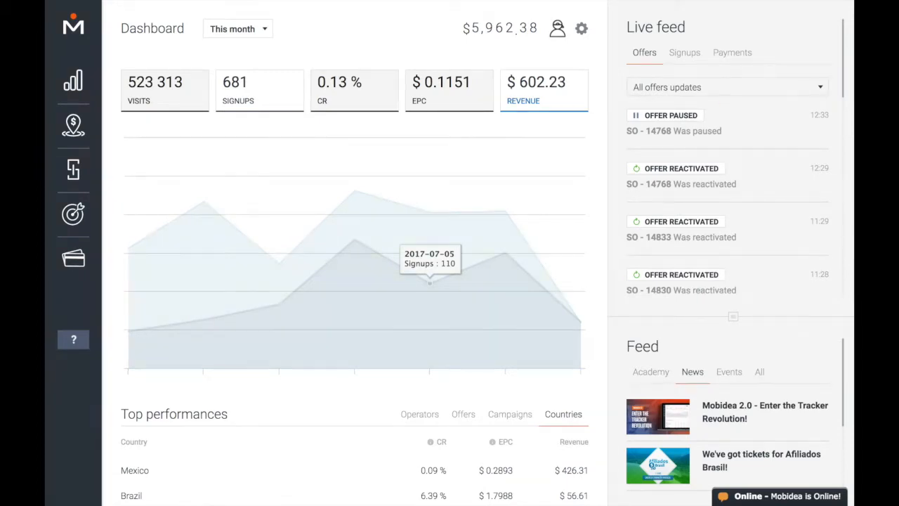
pyautogui.moveTo(358, 170)
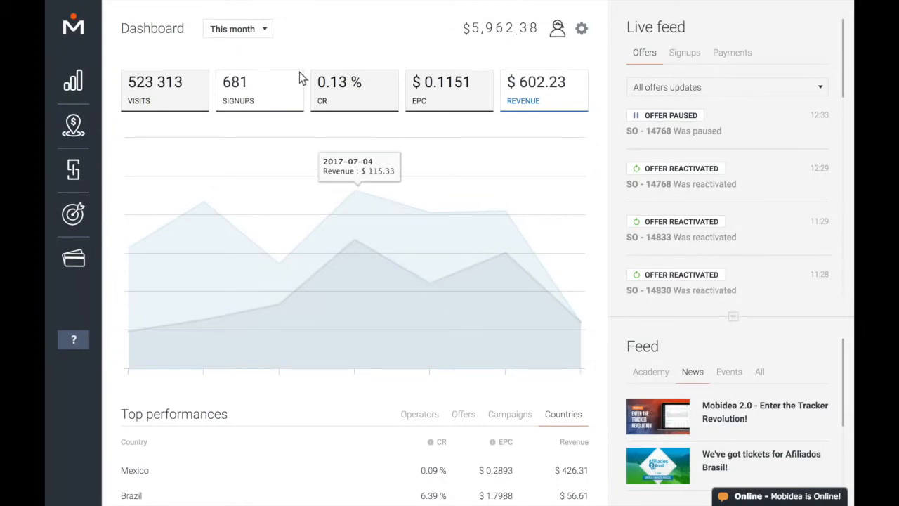
# Step: Keep the dashboard reporting period set to This month from the period dropdown
pyautogui.click(237, 28)
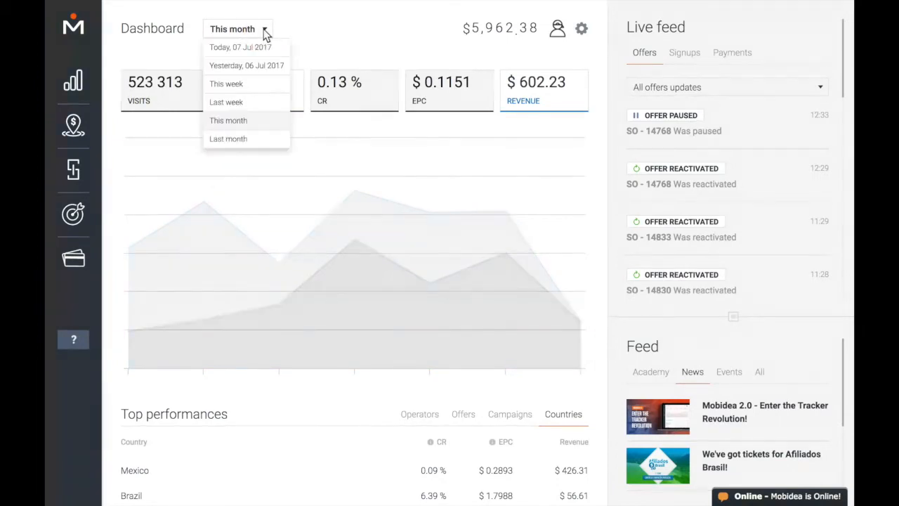
pyautogui.click(227, 121)
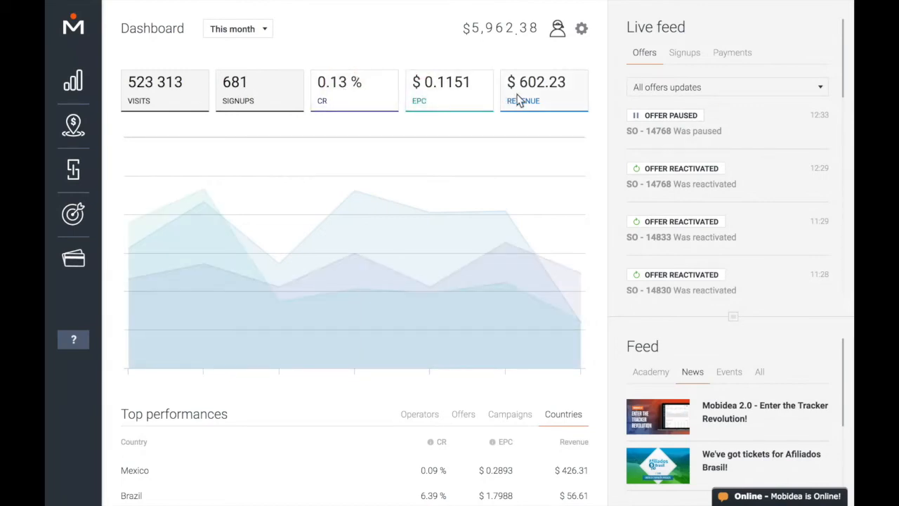
# Step: Hide Revenue from the graph and group Top performances by Campaigns
pyautogui.click(545, 89)
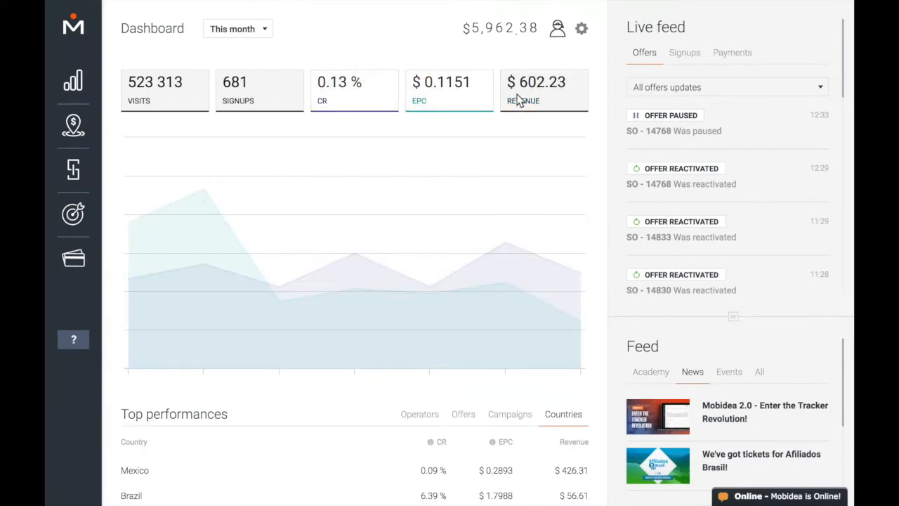
pyautogui.scroll(-3)
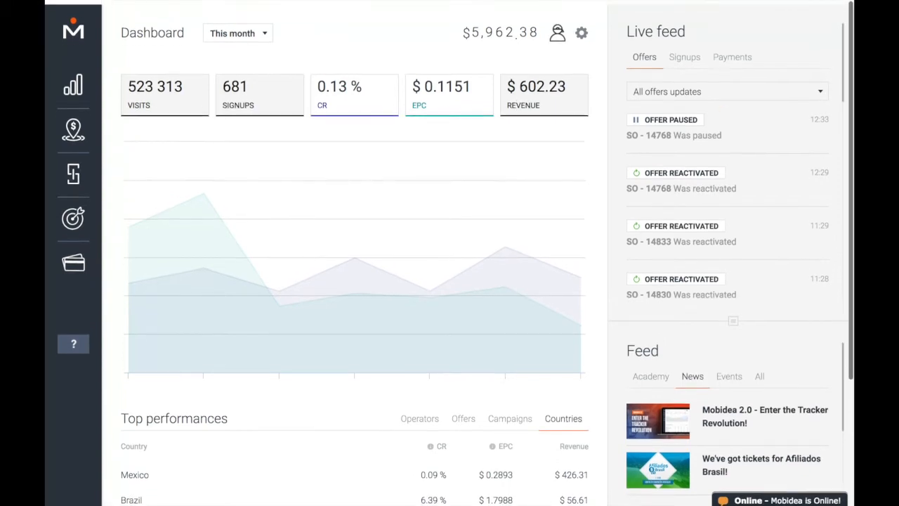
pyautogui.scroll(-3)
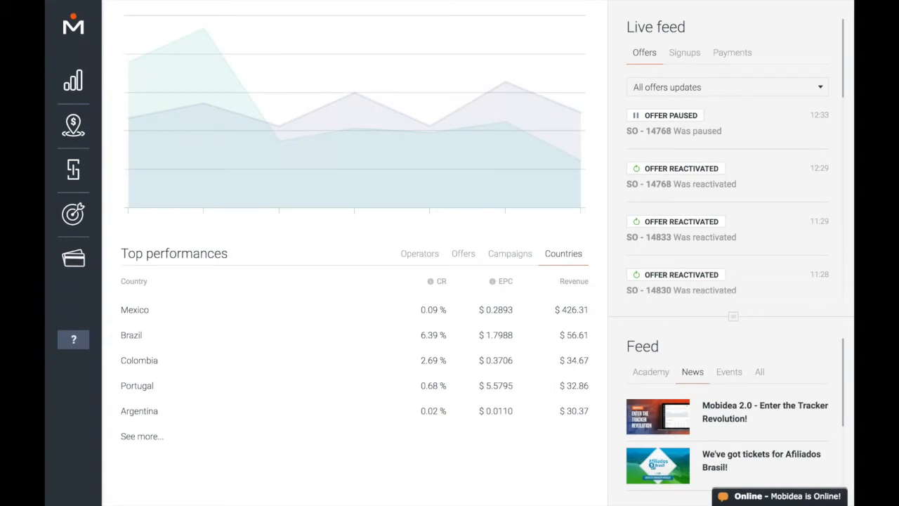
pyautogui.moveTo(436, 248)
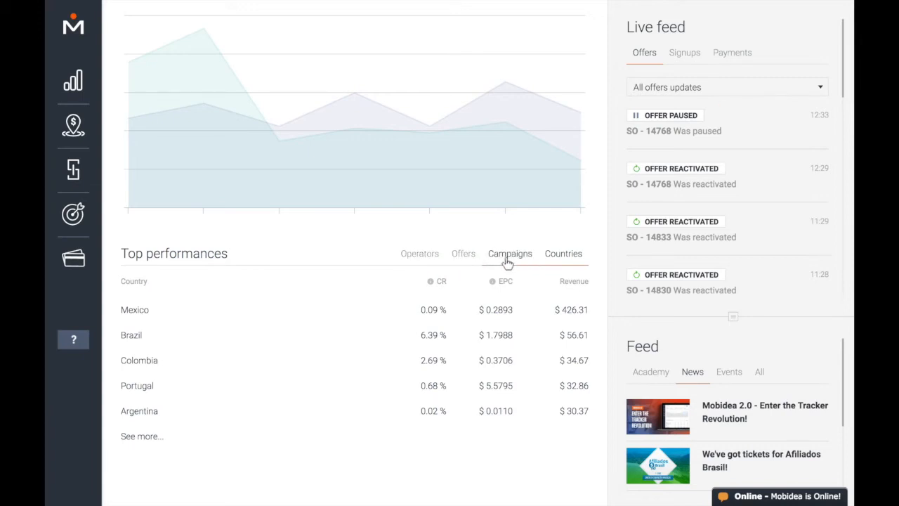
pyautogui.click(509, 253)
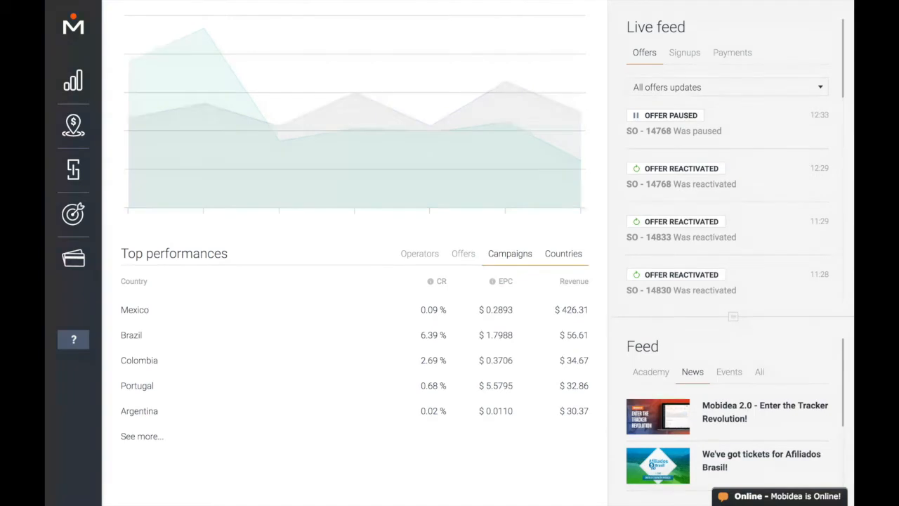
# Step: Switch the Live feed from offer updates to Signups, then to Payments
pyautogui.click(563, 253)
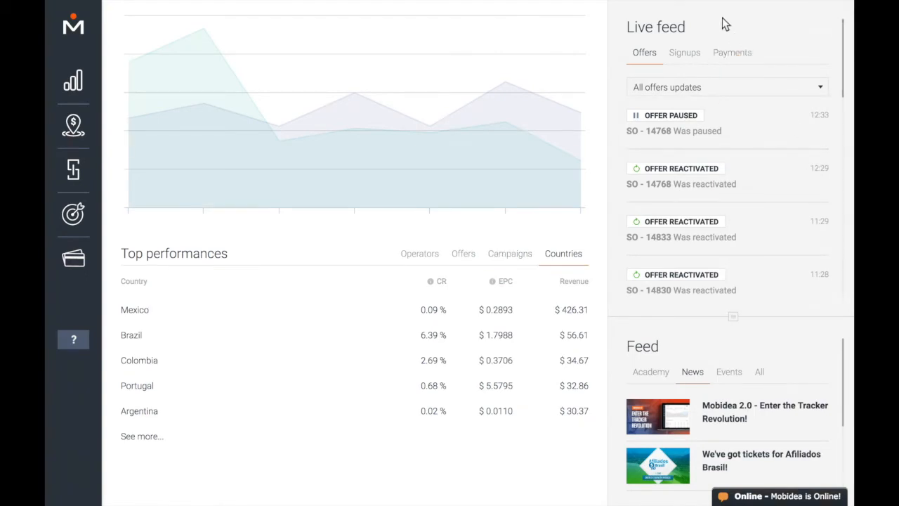
pyautogui.moveTo(700, 44)
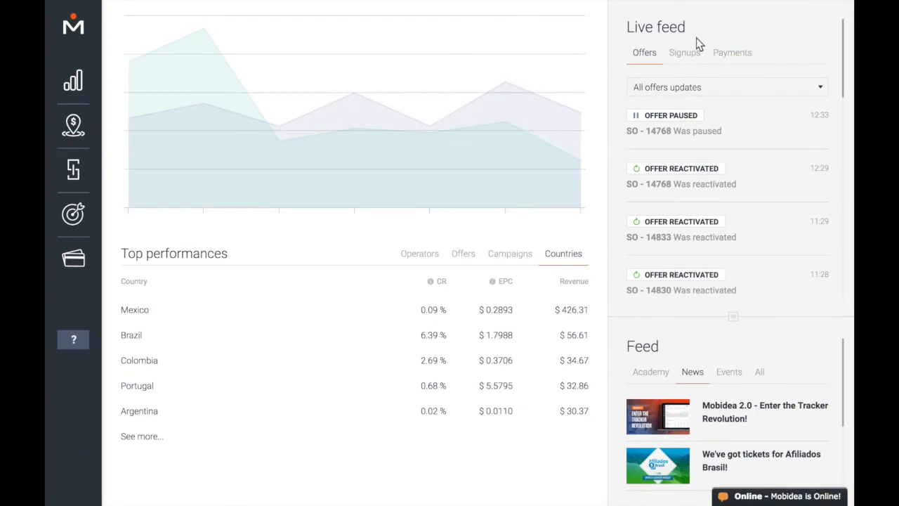
pyautogui.click(684, 51)
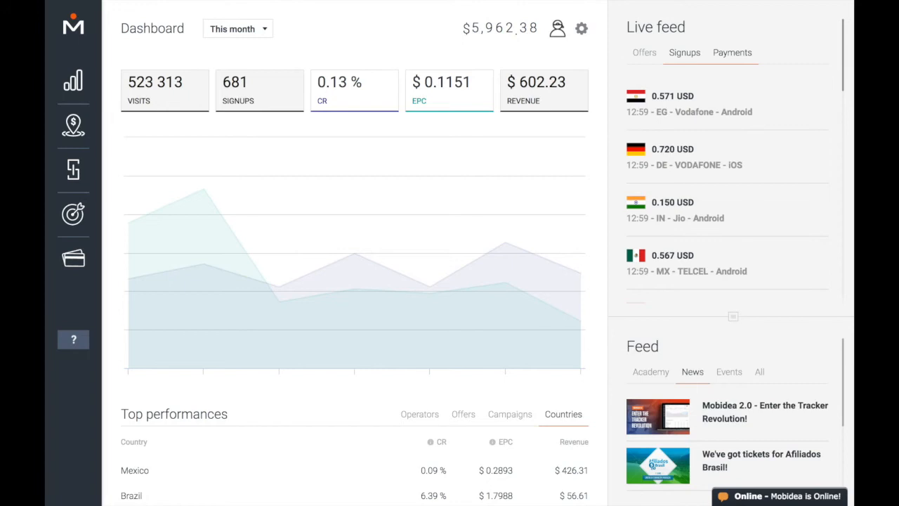
pyautogui.click(732, 52)
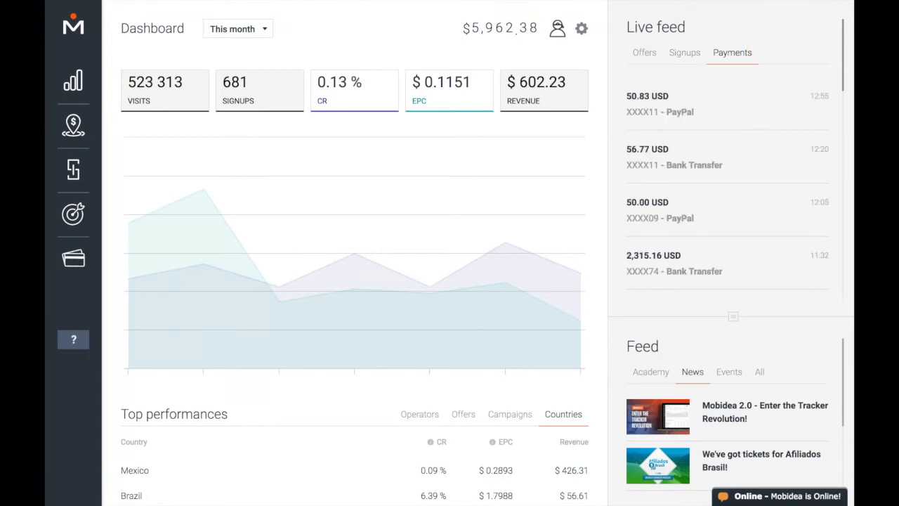
pyautogui.moveTo(753, 73)
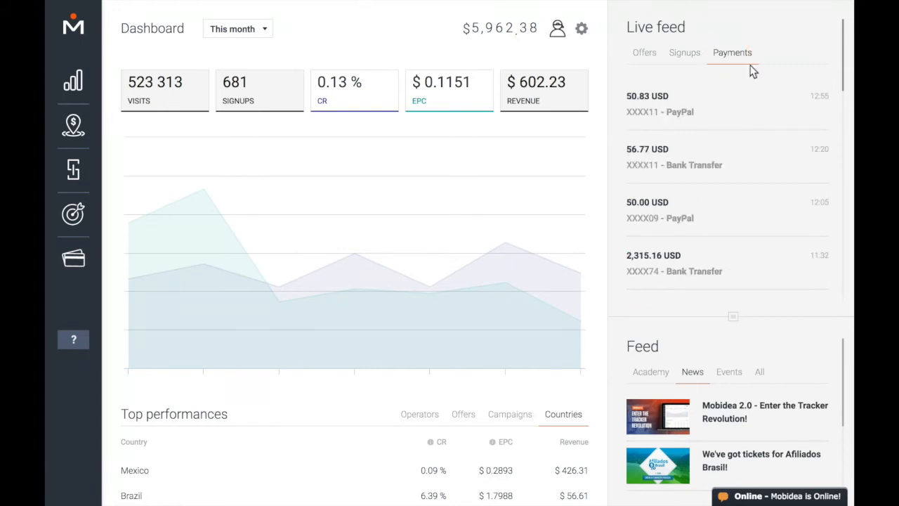
pyautogui.moveTo(723, 345)
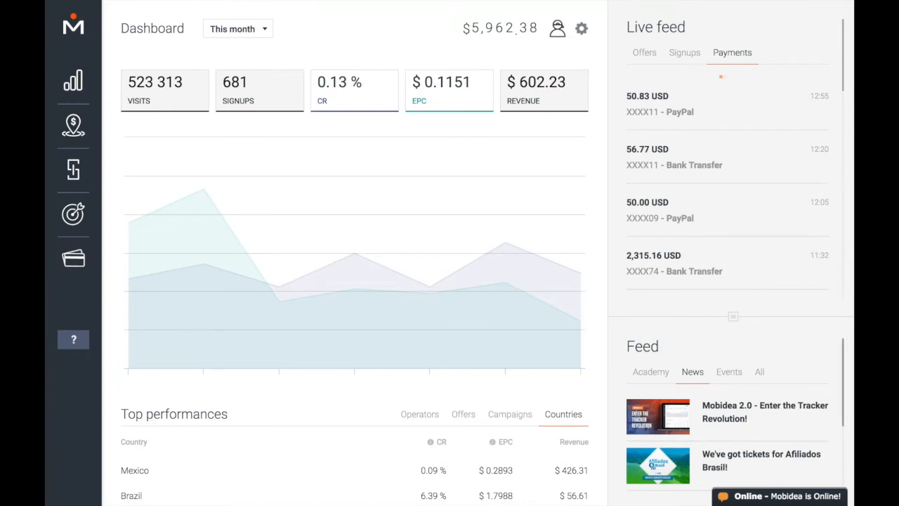
pyautogui.click(649, 371)
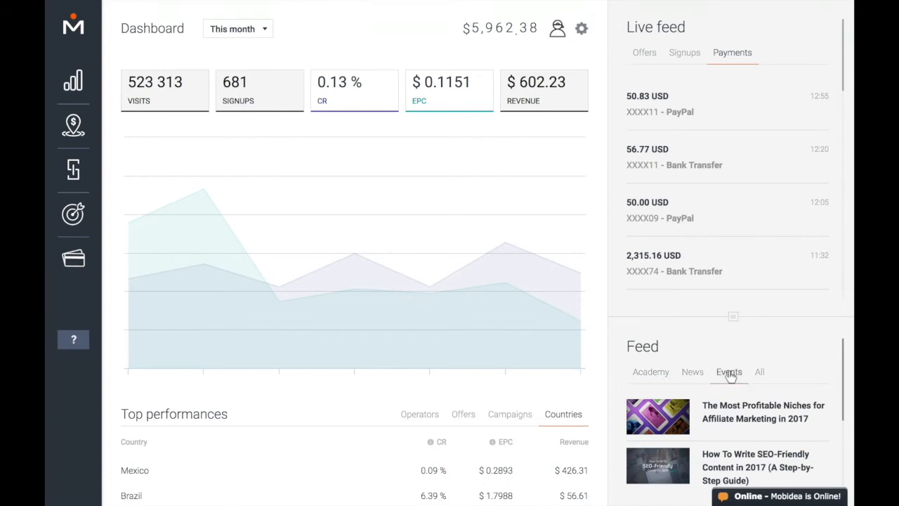
pyautogui.click(729, 371)
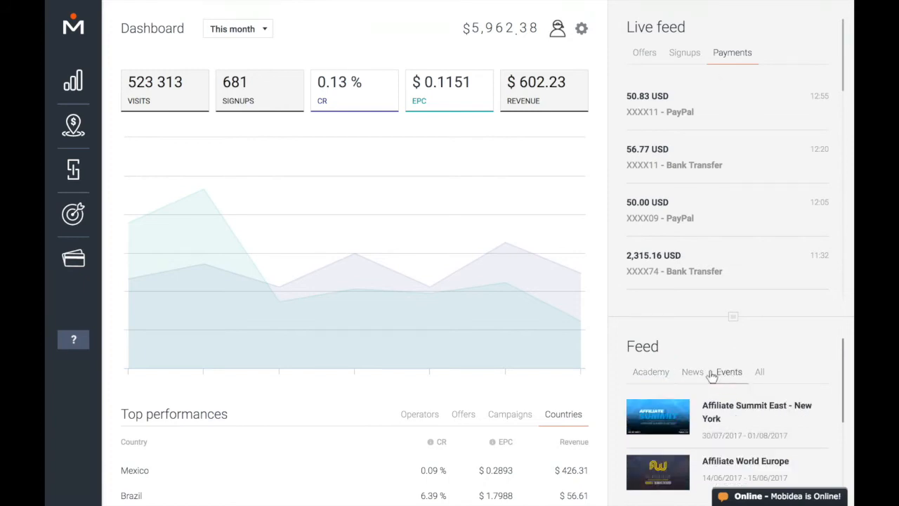
pyautogui.click(691, 371)
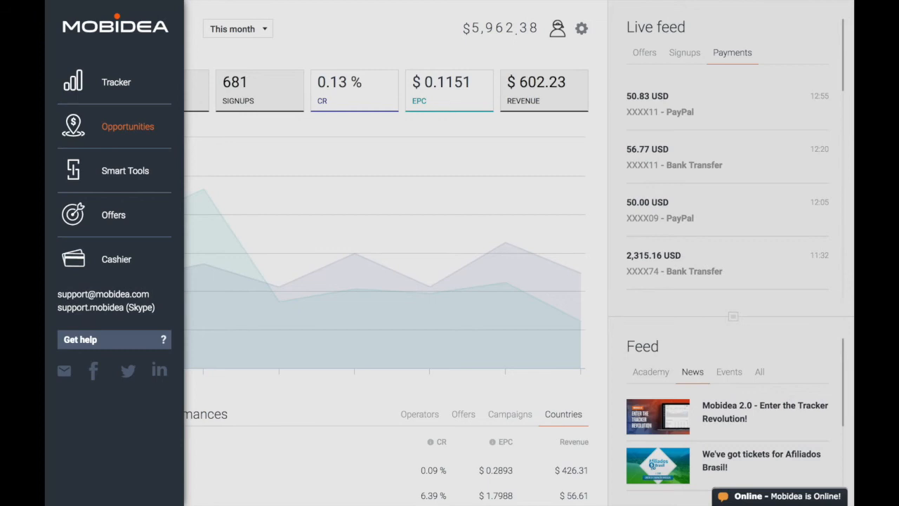
pyautogui.moveTo(160, 151)
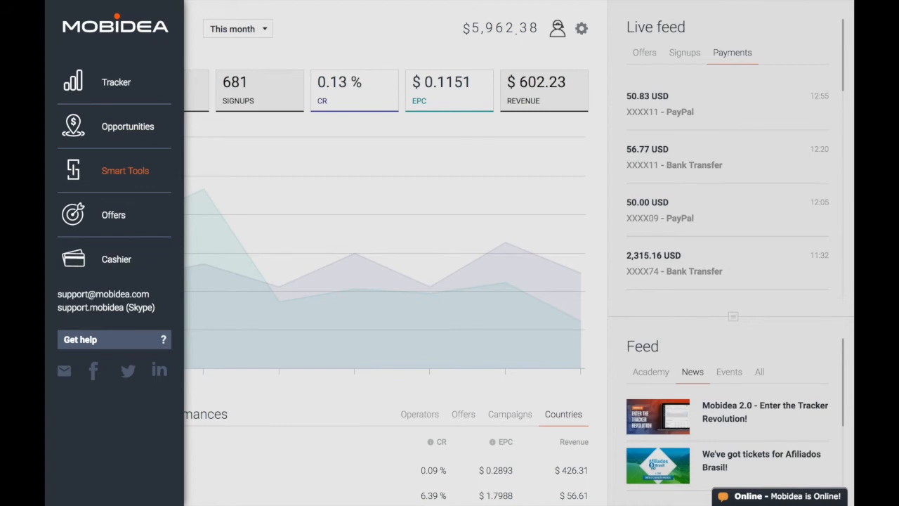
pyautogui.moveTo(112, 213)
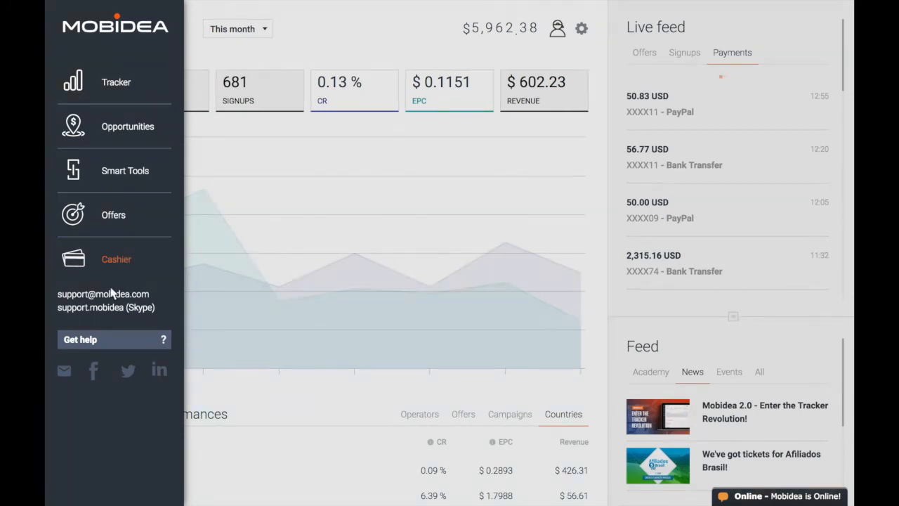
pyautogui.moveTo(120, 309)
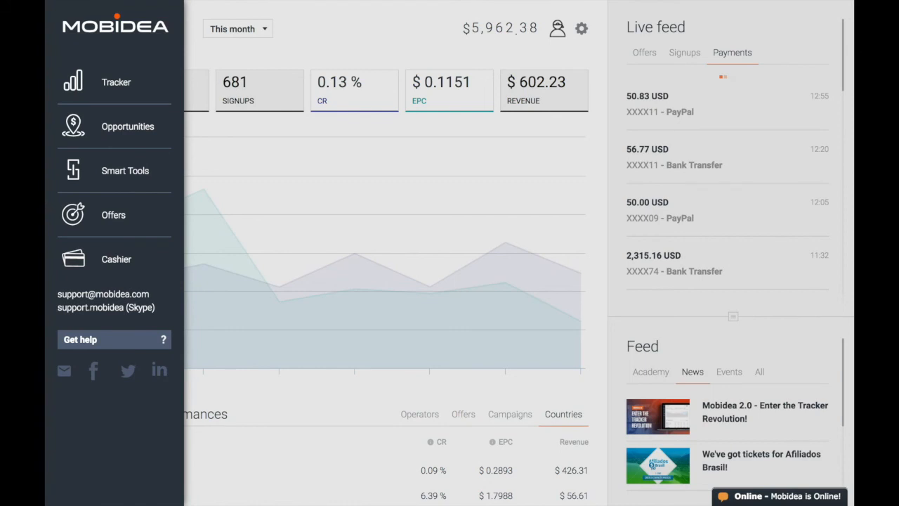
pyautogui.moveTo(79, 371)
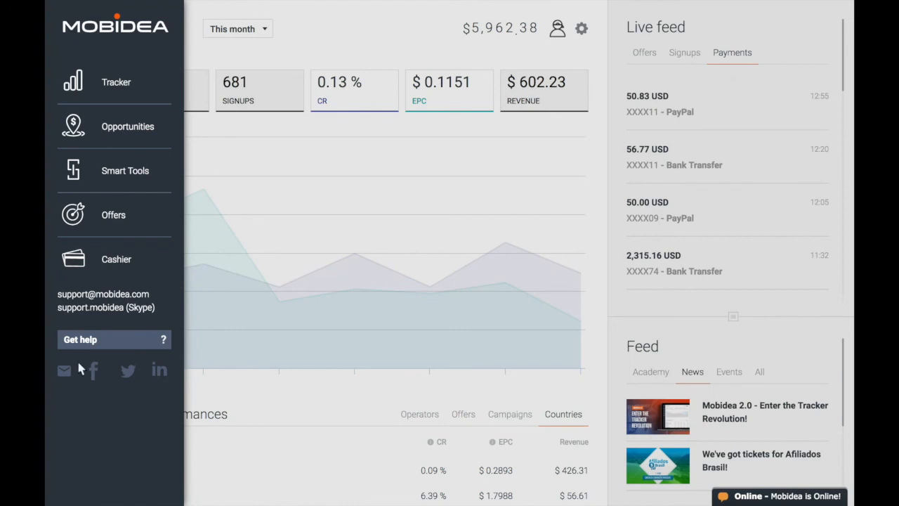